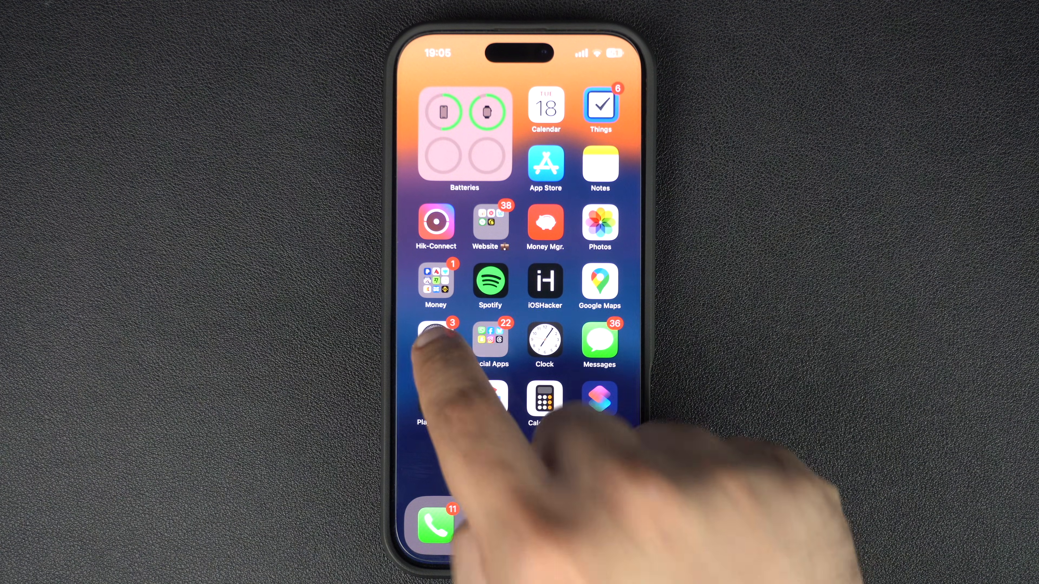
- Search iOS Settings for "Mail" so the Mail entry is listed
click(436, 341)
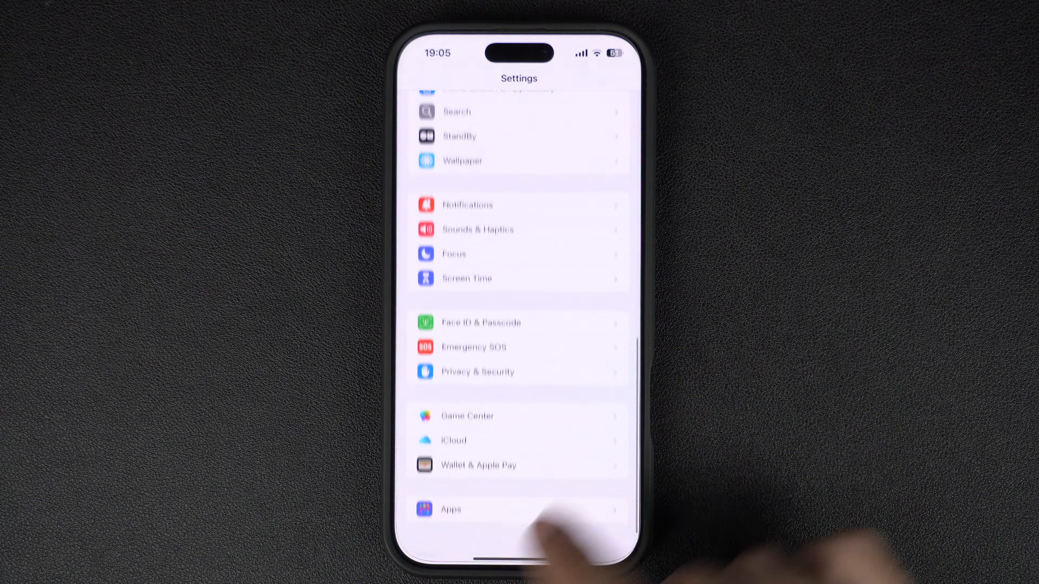
click(450, 508)
text(M)
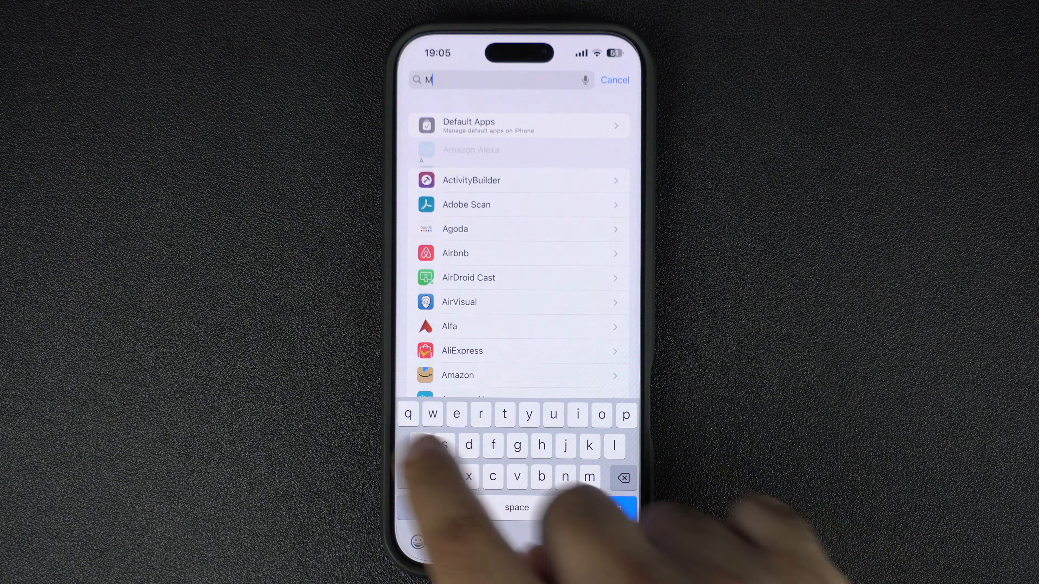
text(ail)
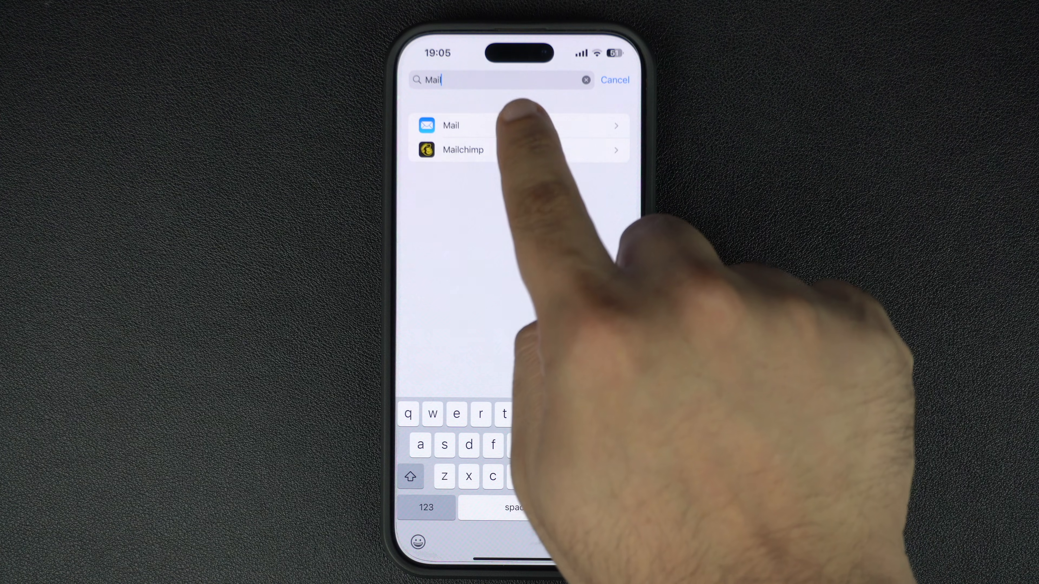
- Begin adding a Google account under Mail Accounts, reaching the passkey prompt
click(450, 125)
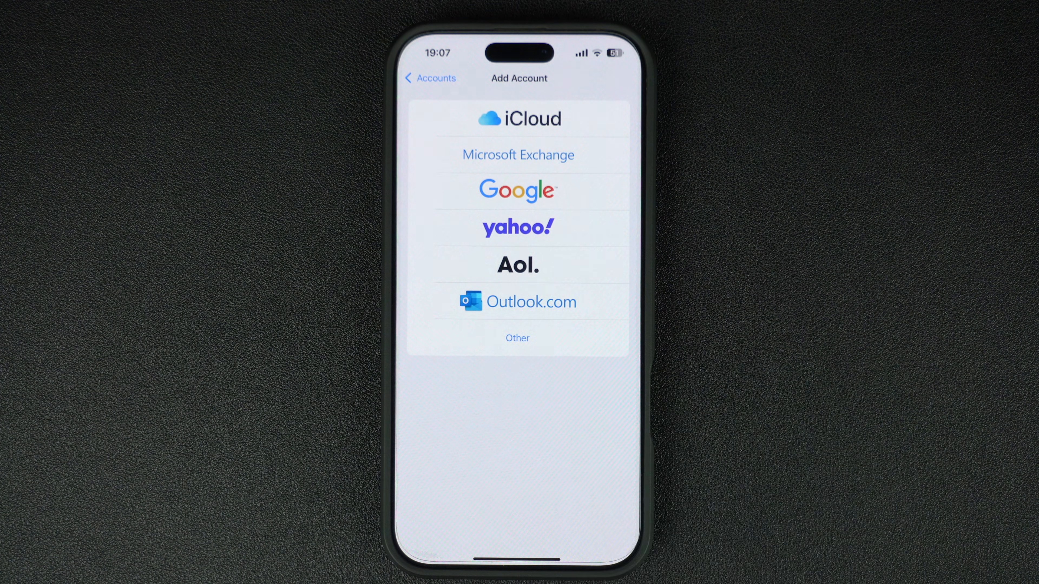
click(517, 191)
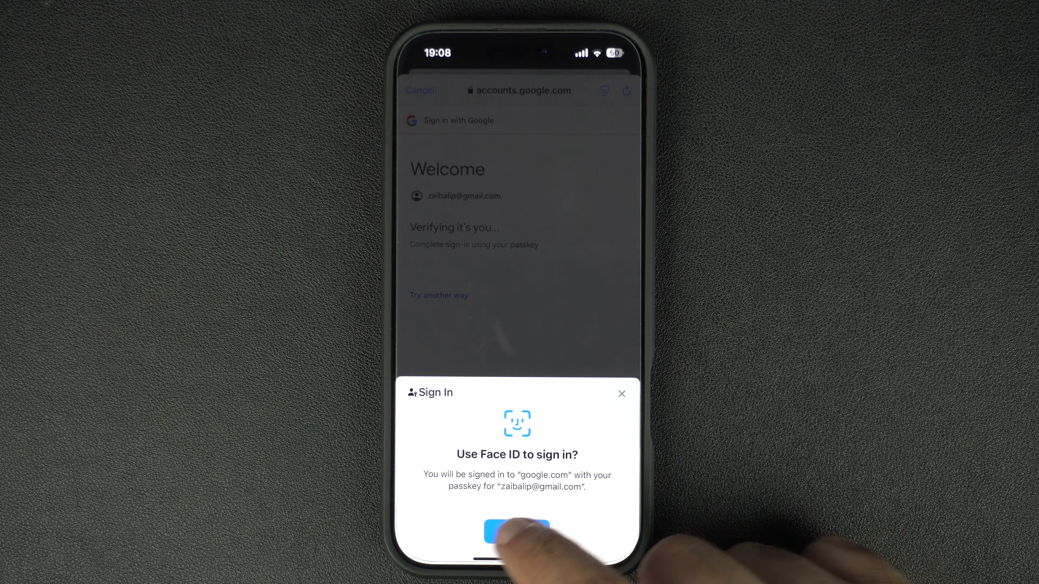
- Sign in with the saved passkey and grant iOS access to the Google account
click(516, 531)
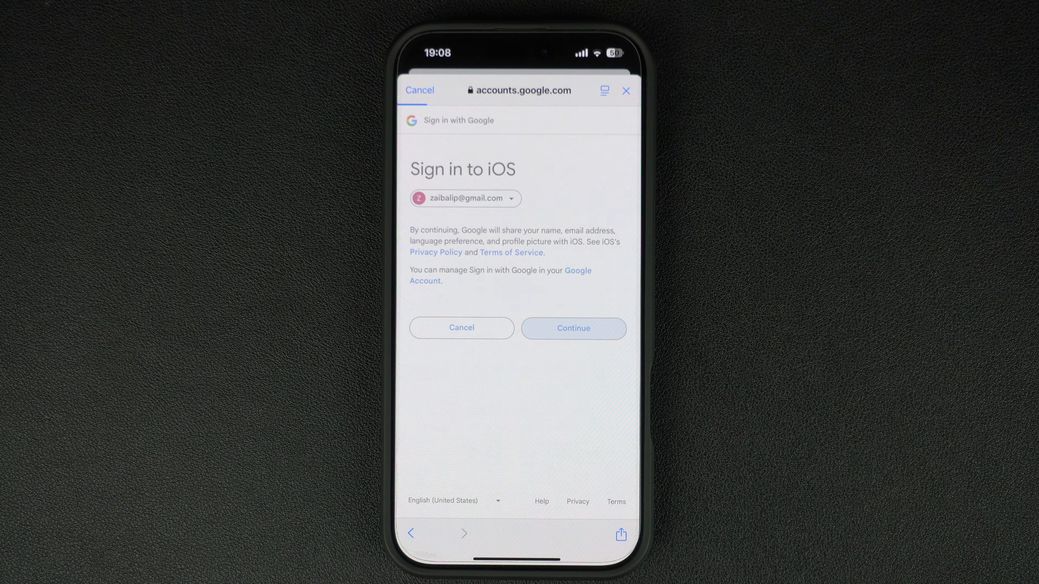
click(572, 328)
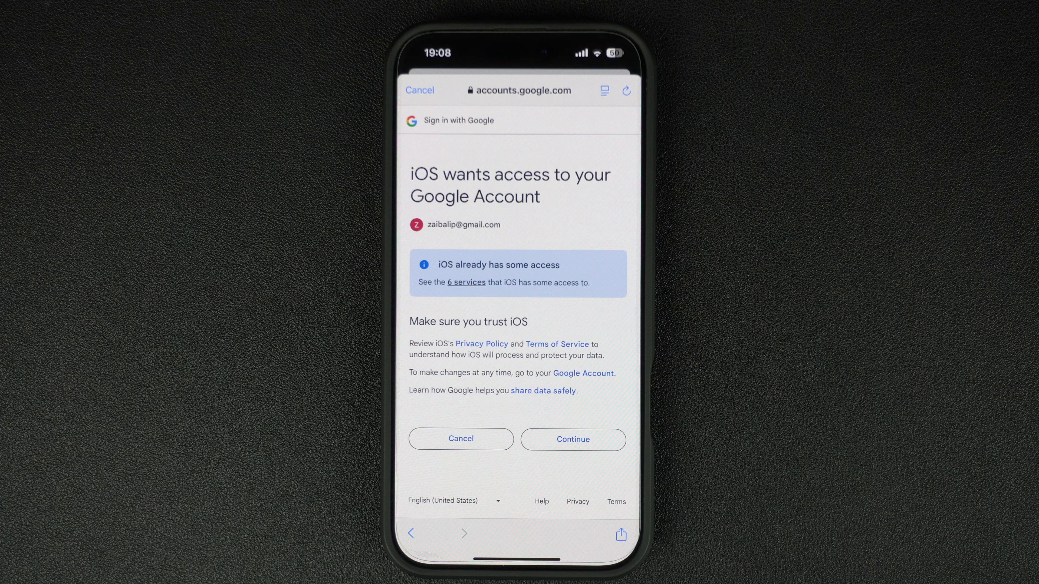
click(573, 439)
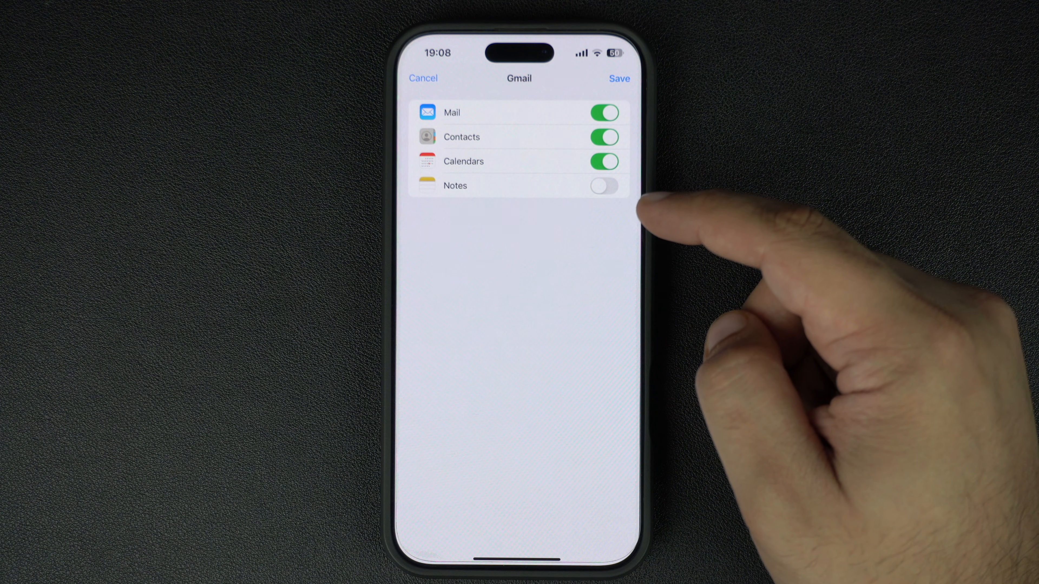
- Save the Gmail account with Mail, Contacts and Calendars on, Notes off
click(617, 78)
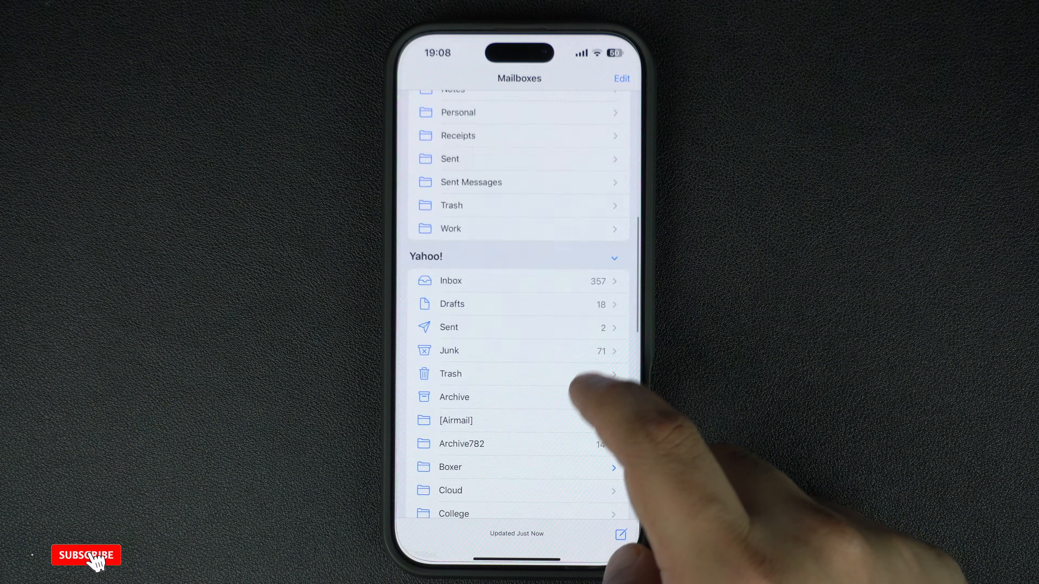
- Open the new Gmail account's Inbox from the Mailboxes list
scroll(down, 3)
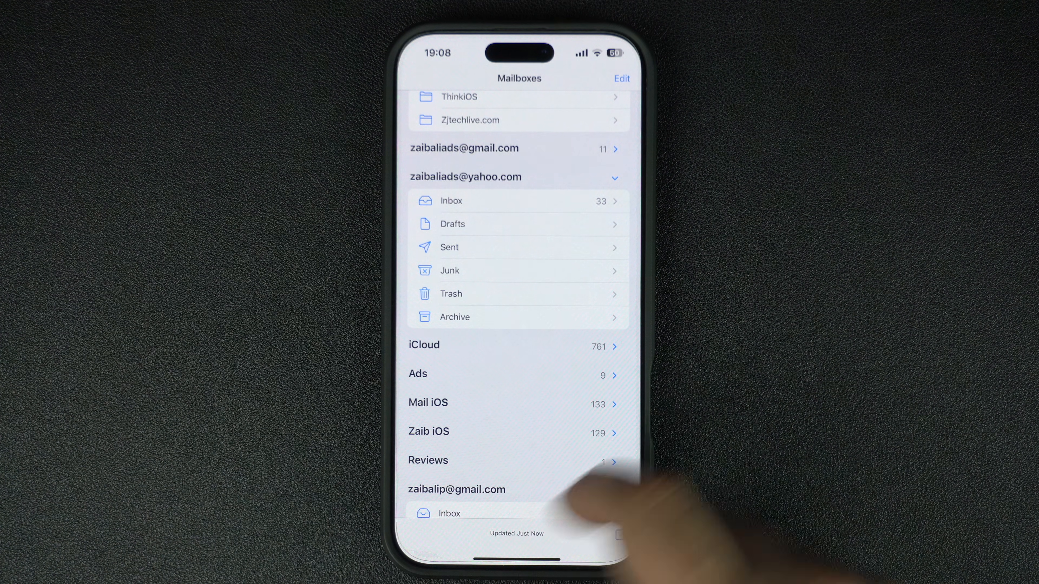
scroll(up, 3)
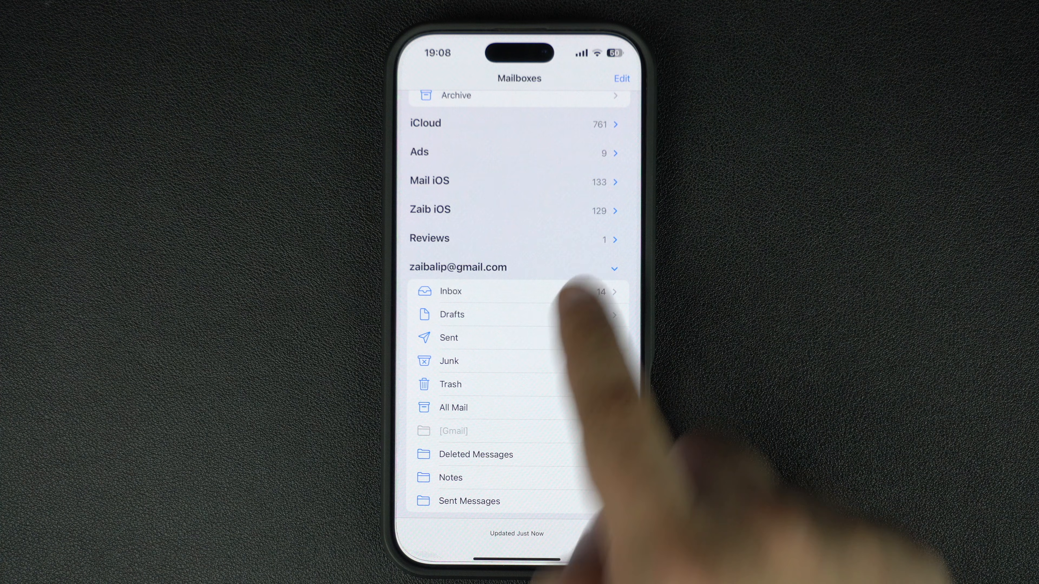
click(449, 291)
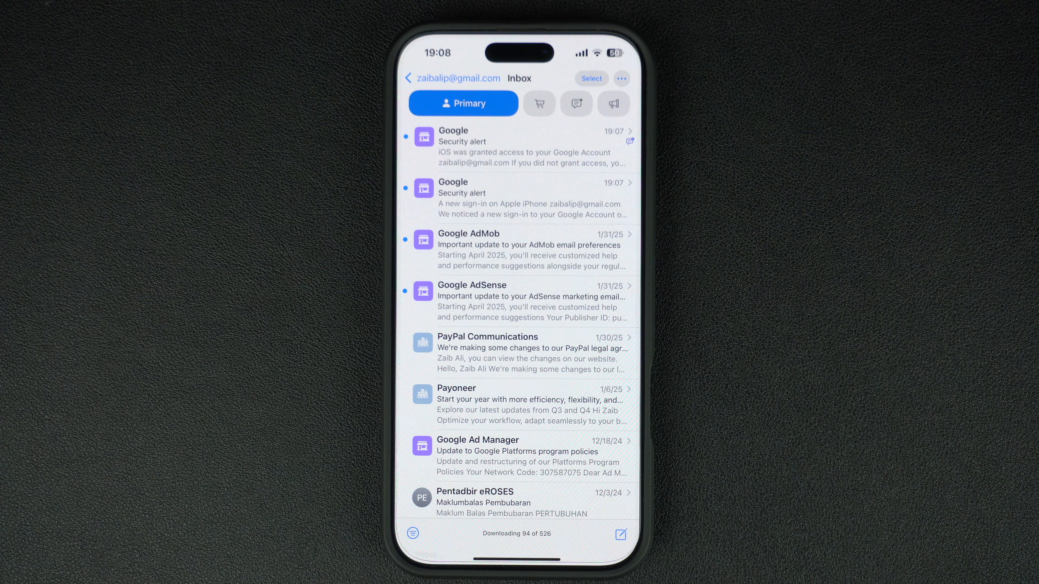